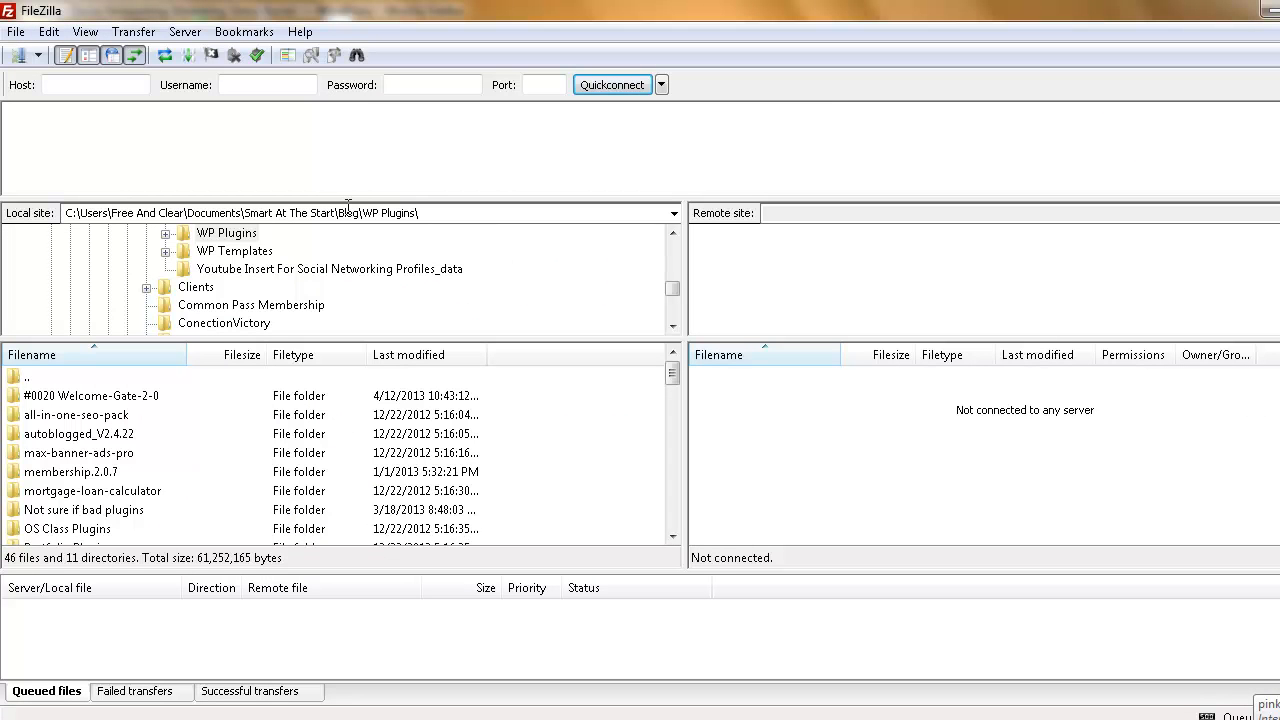
{"action": "mouse_move", "coordinate": [95, 84]}
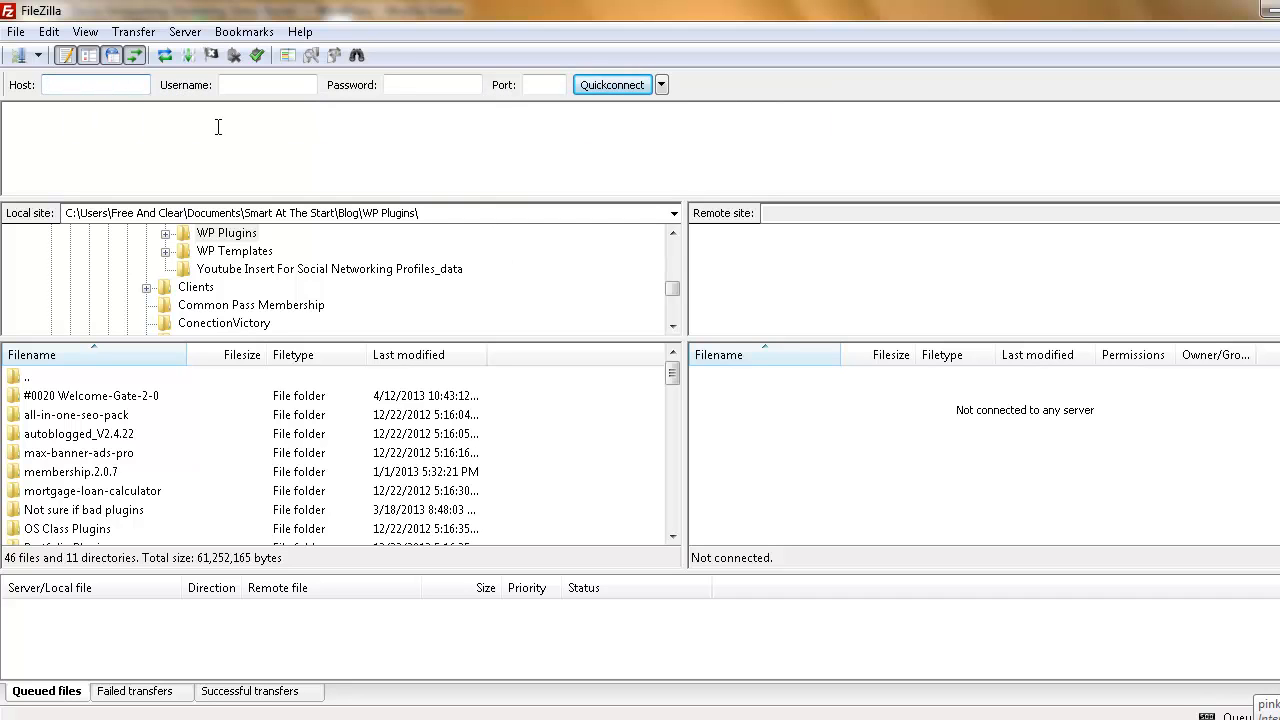
- Fill the Quickconnect bar with host andynathan.net, the username and the password
{"action": "left_click", "coordinate": [96, 84]}
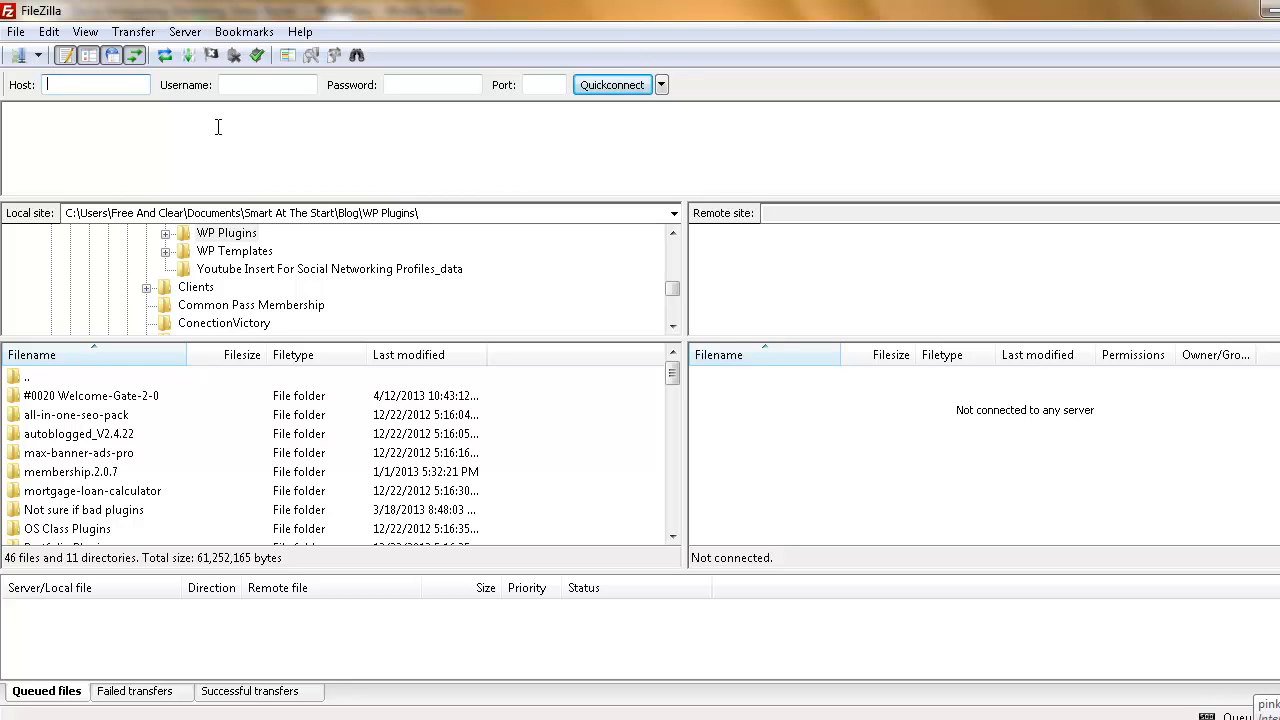
{"action": "type", "text": "andynathan"}
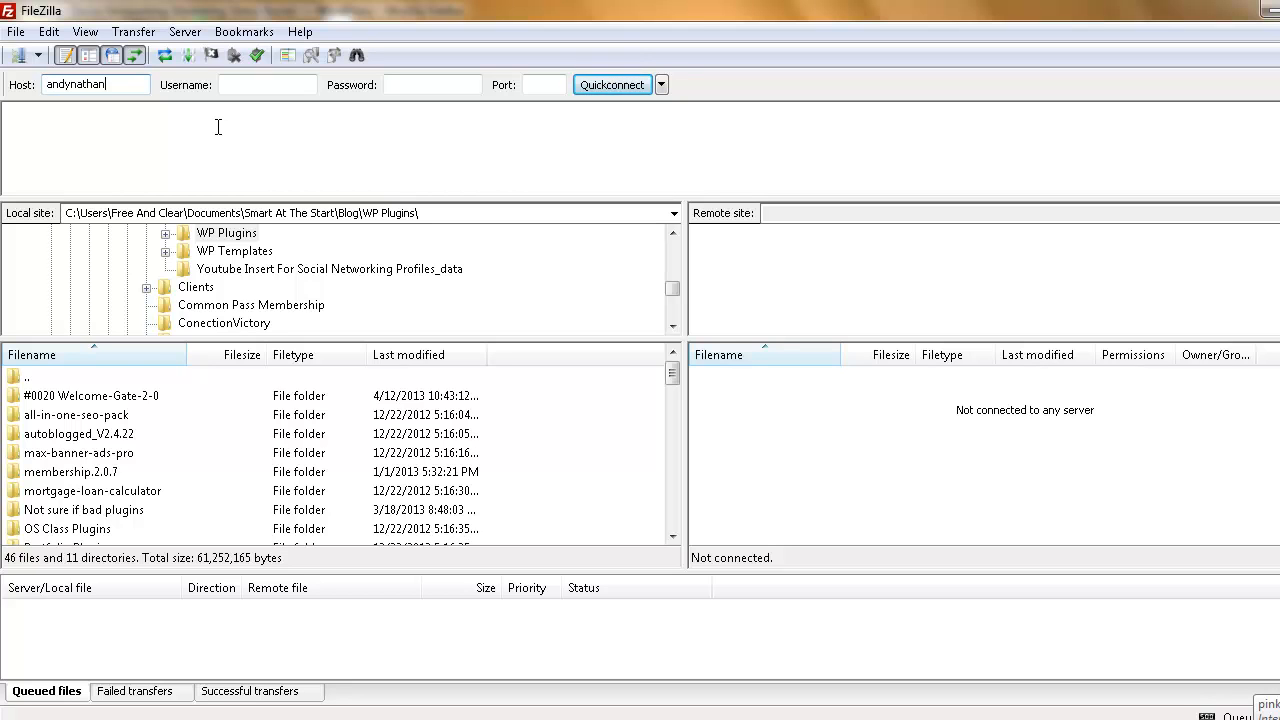
{"action": "type", "text": ".net"}
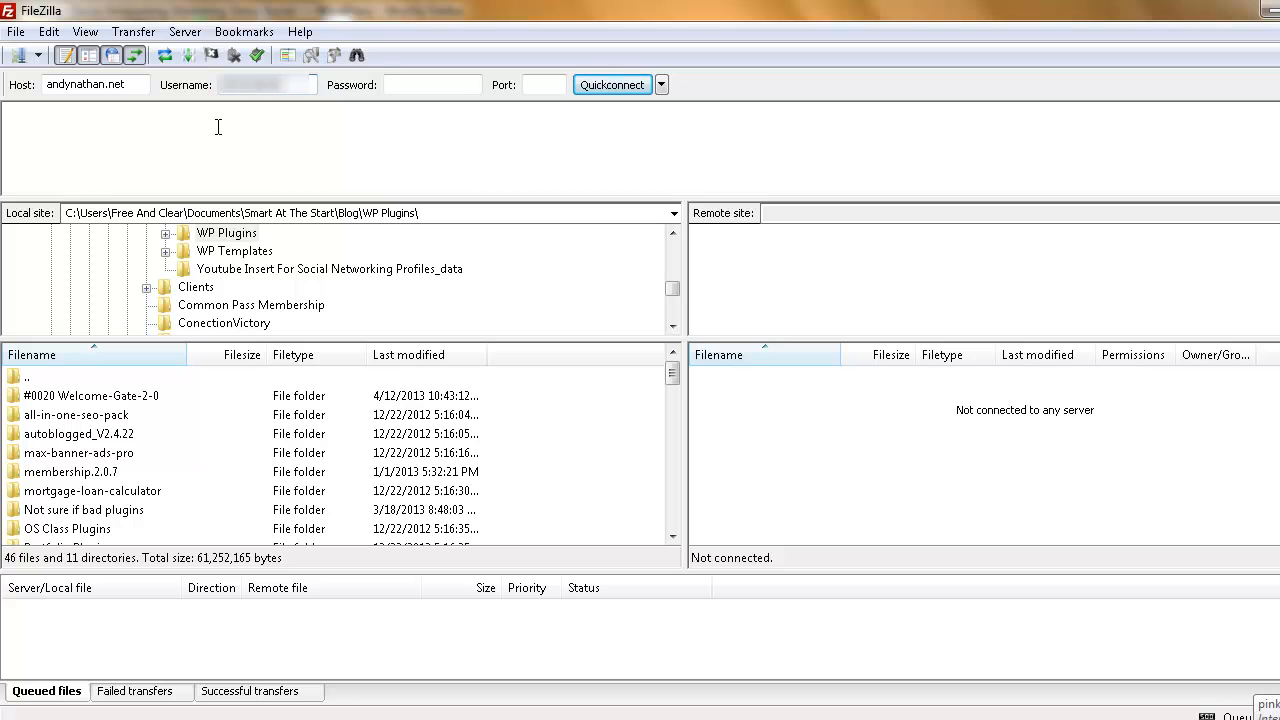
{"action": "type", "text": "password"}
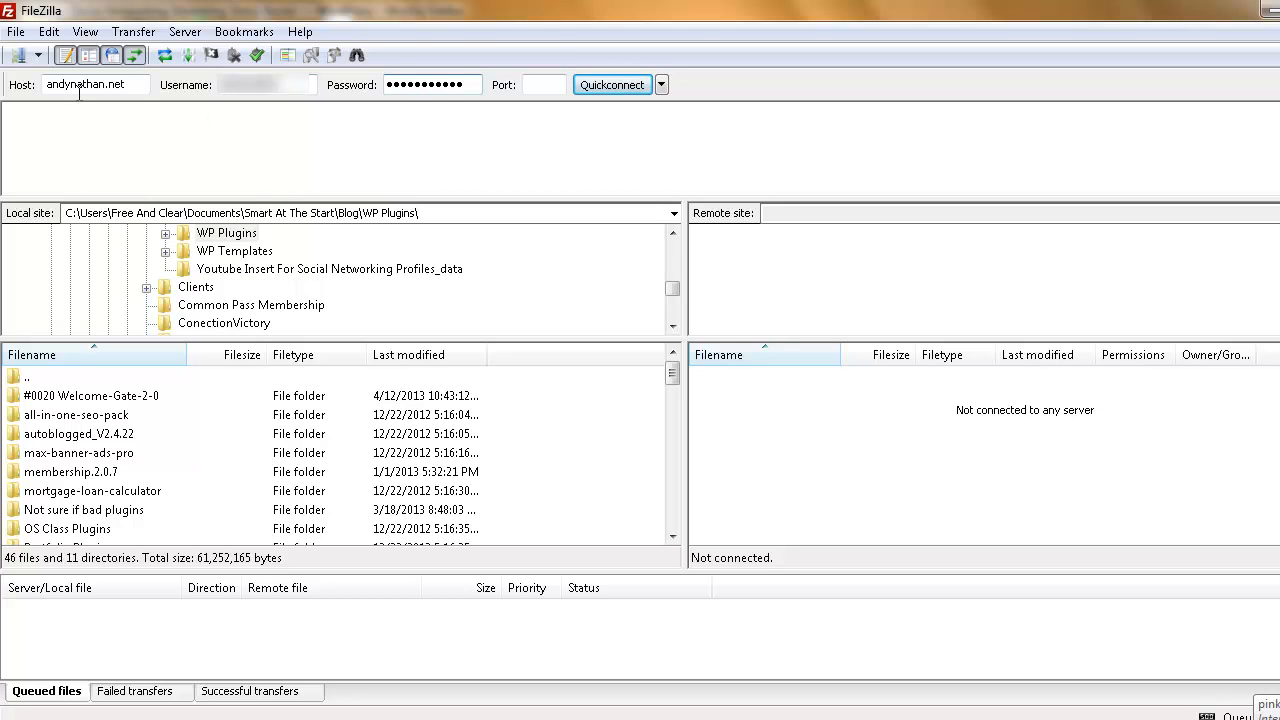
{"action": "mouse_move", "coordinate": [95, 83]}
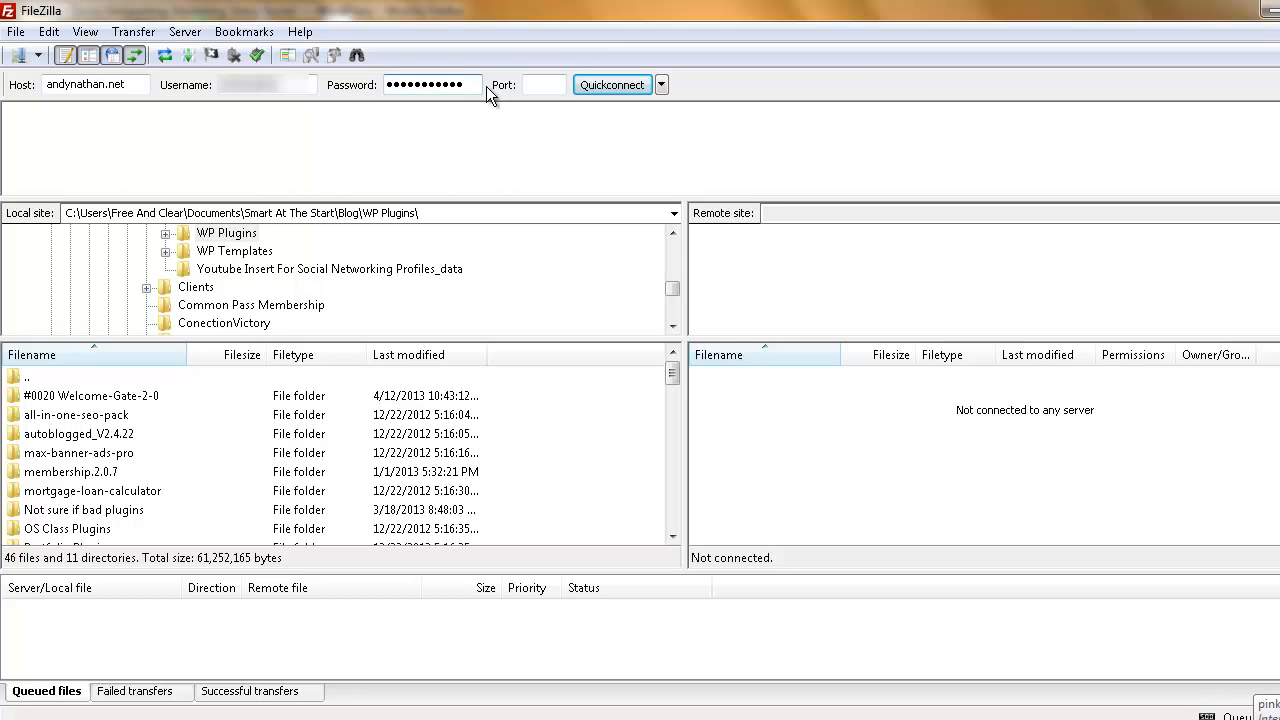
- Quickconnect to andynathan.net and browse the remote tree to /wp-content/plugins
{"action": "left_click", "coordinate": [611, 84]}
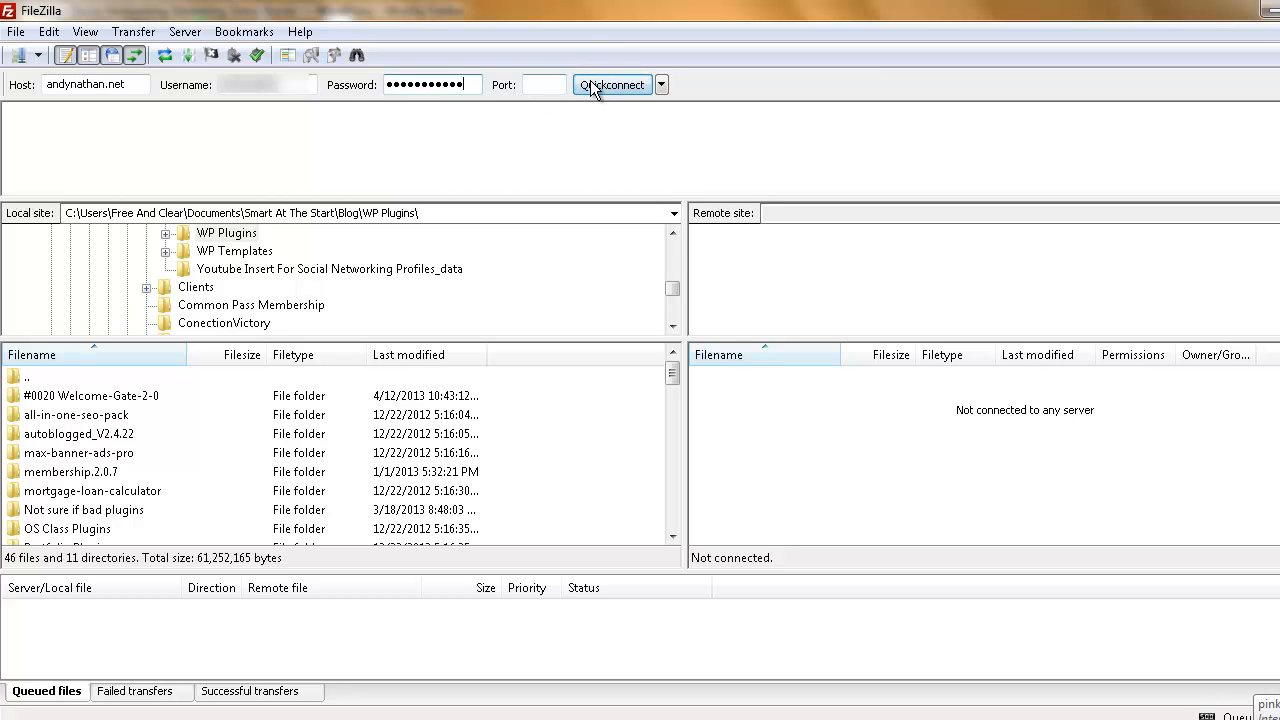
{"action": "left_click", "coordinate": [611, 84]}
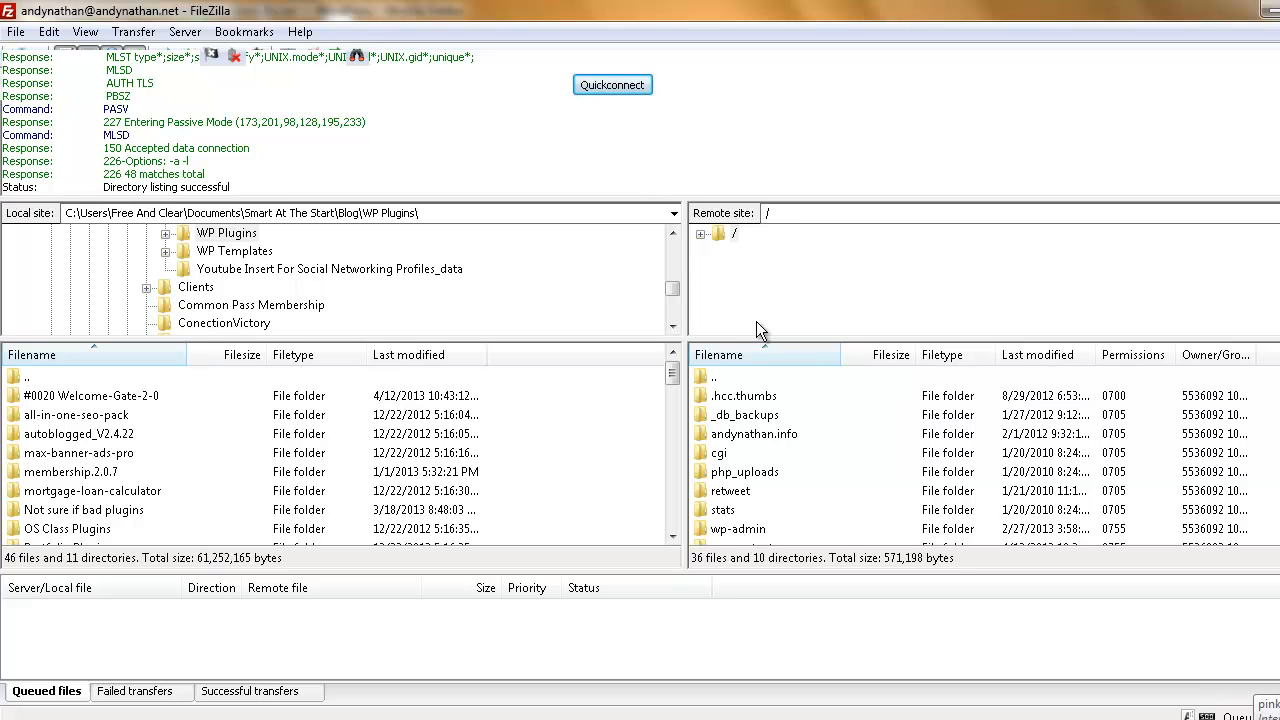
{"action": "left_click", "coordinate": [703, 233]}
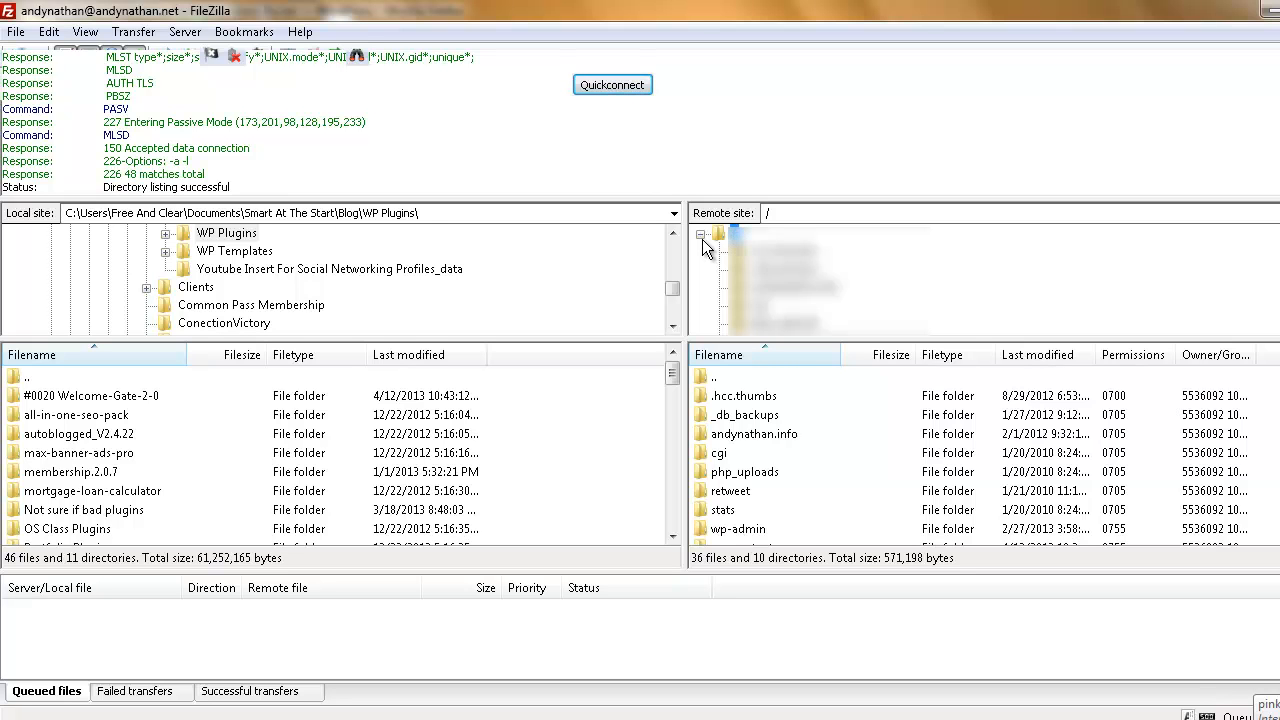
{"action": "left_click", "coordinate": [702, 232]}
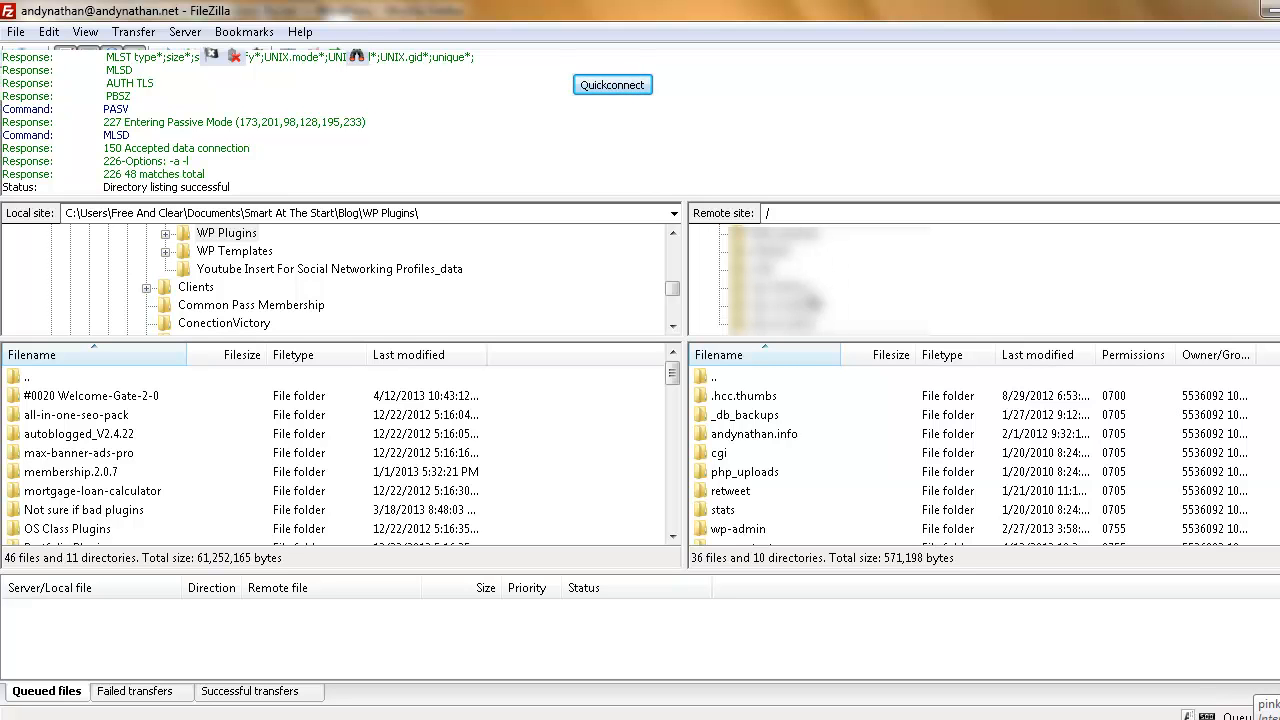
{"action": "double_click", "coordinate": [780, 305]}
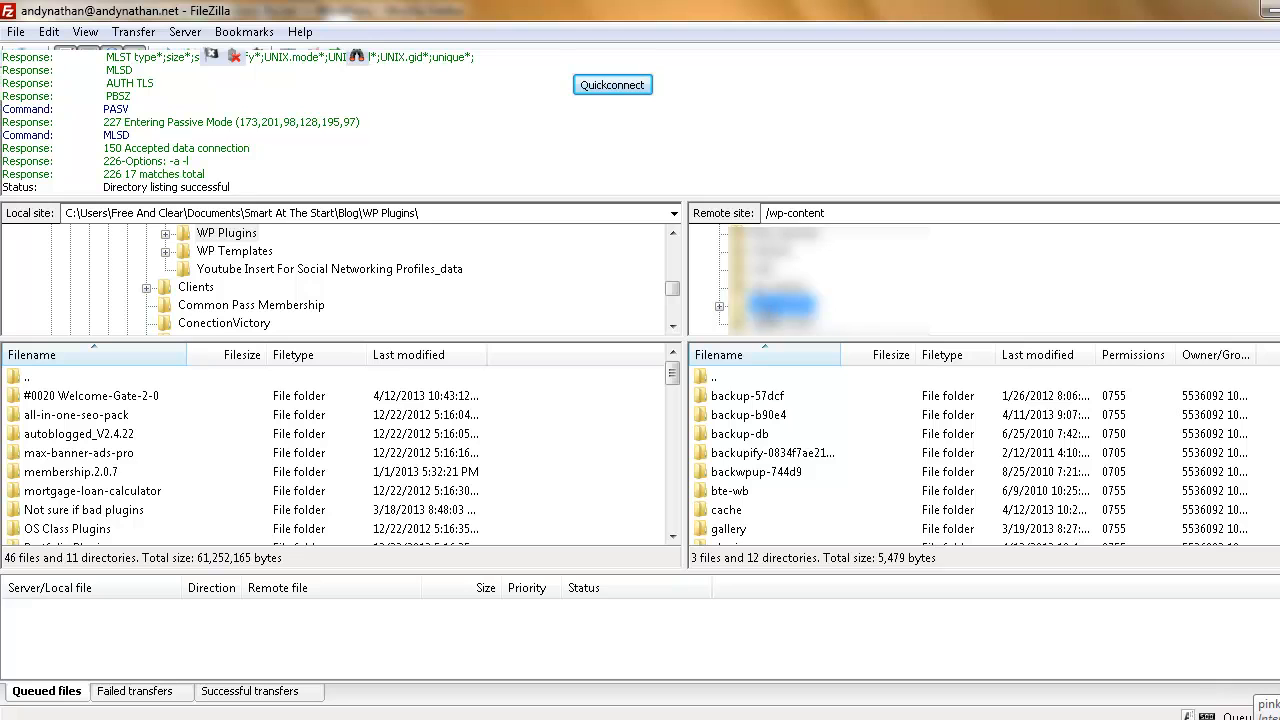
{"action": "mouse_move", "coordinate": [866, 465]}
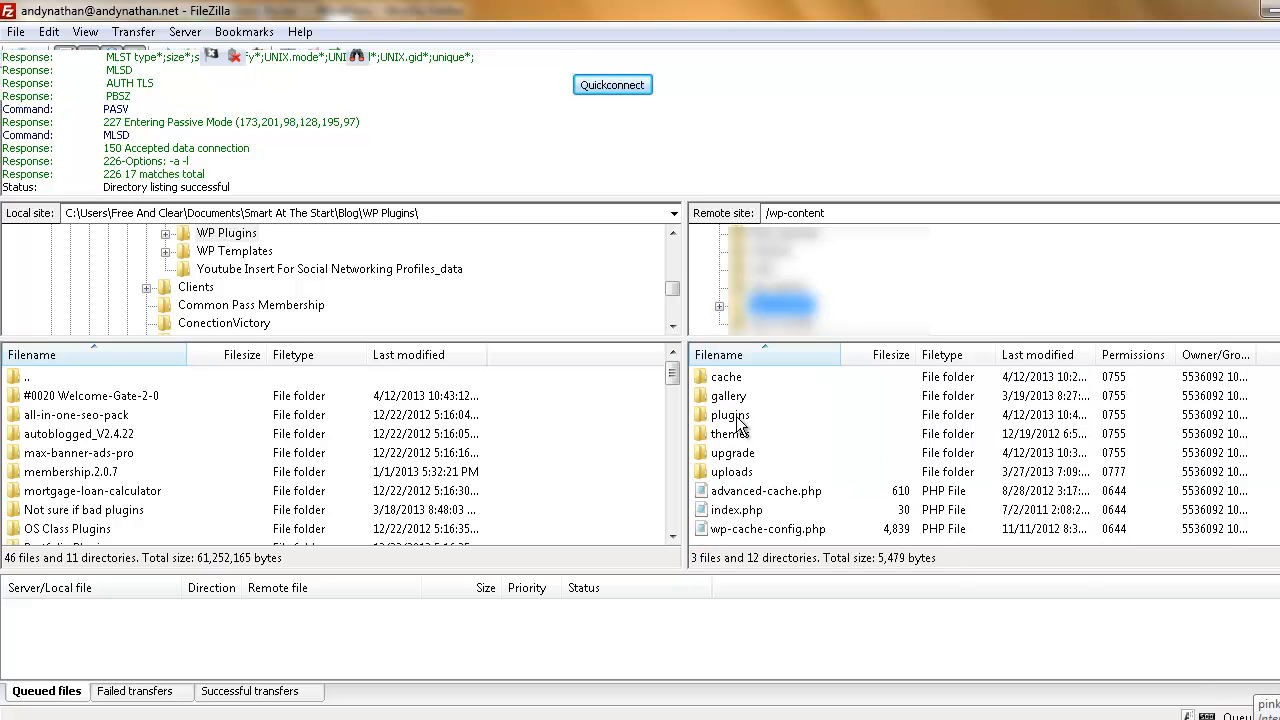
{"action": "double_click", "coordinate": [729, 414]}
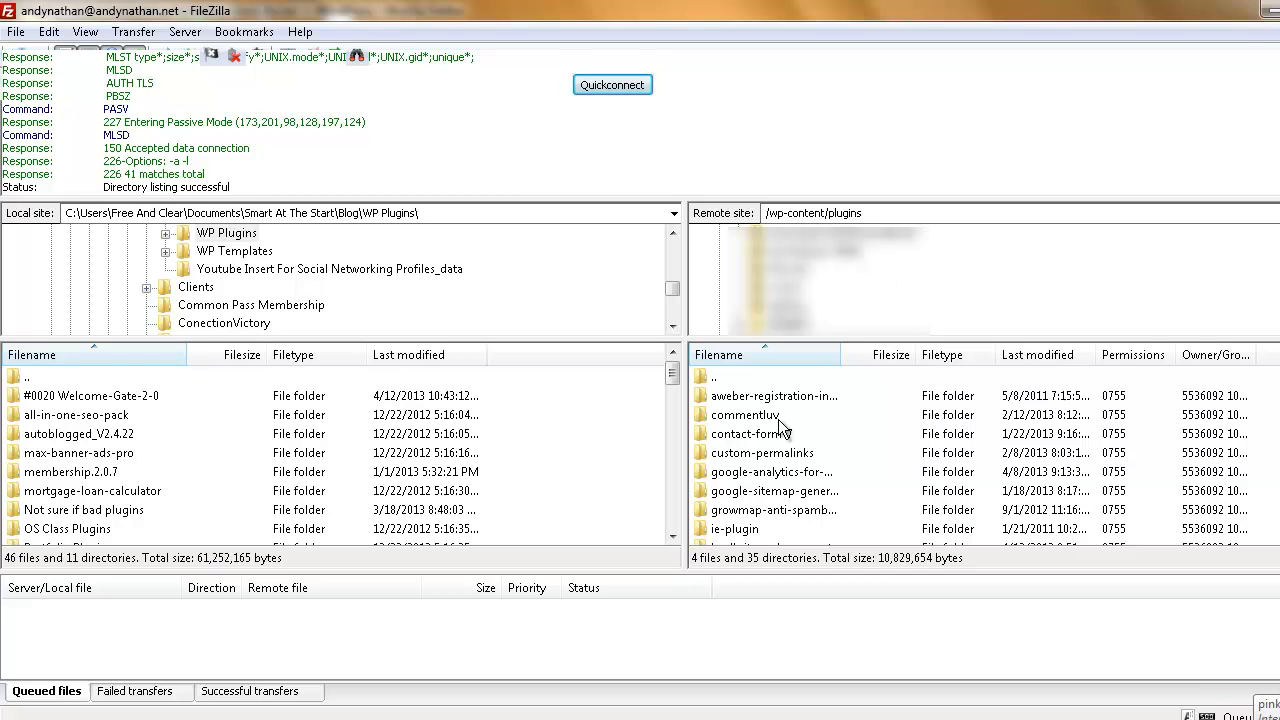
{"action": "left_click", "coordinate": [90, 395]}
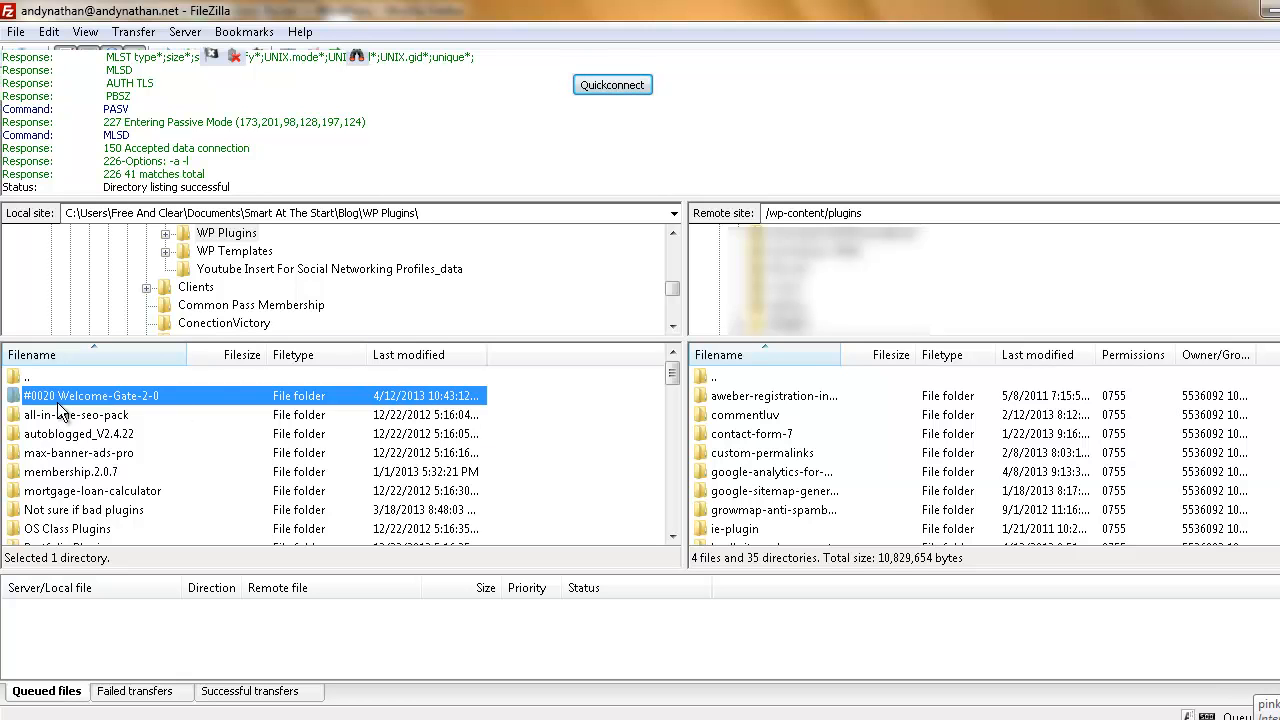
- Upload the local #0020 Welcome-Gate-2-0 folder to plugins and switch to the WordPress Plugins page
{"action": "right_click", "coordinate": [90, 395]}
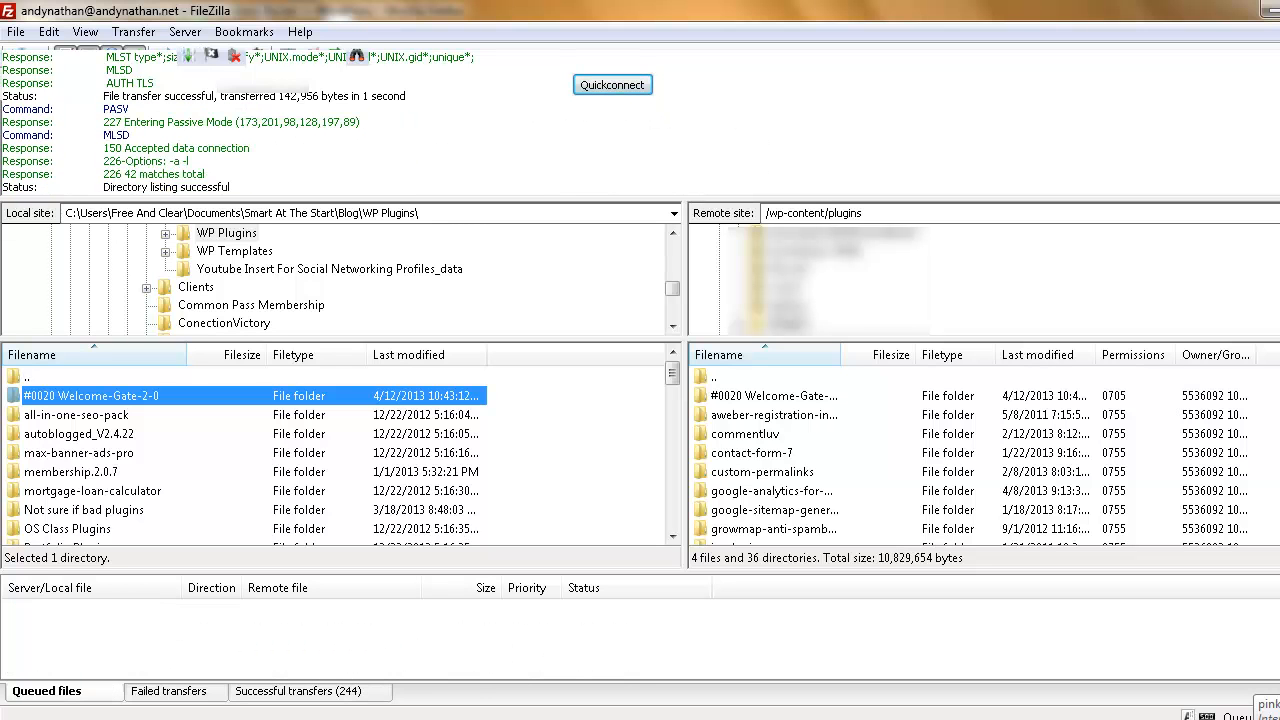
{"action": "mouse_move", "coordinate": [48, 608]}
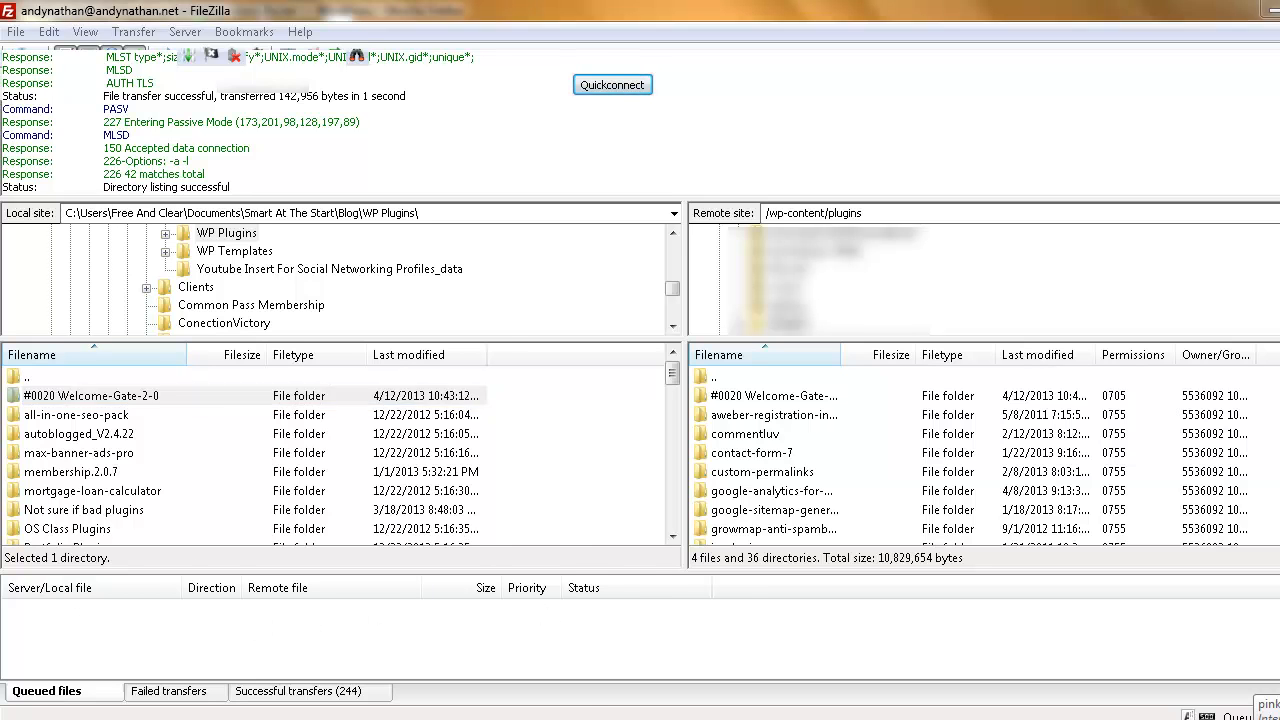
{"action": "left_click", "coordinate": [625, 55]}
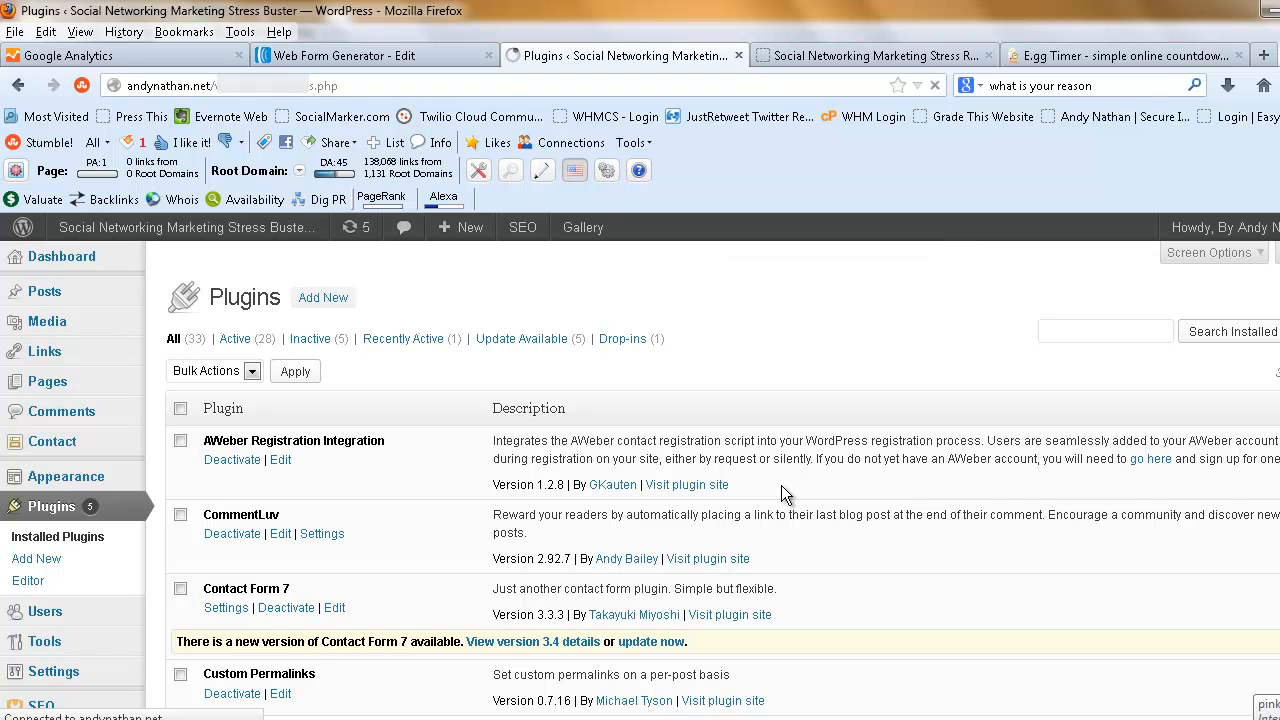
{"action": "mouse_move", "coordinate": [688, 470]}
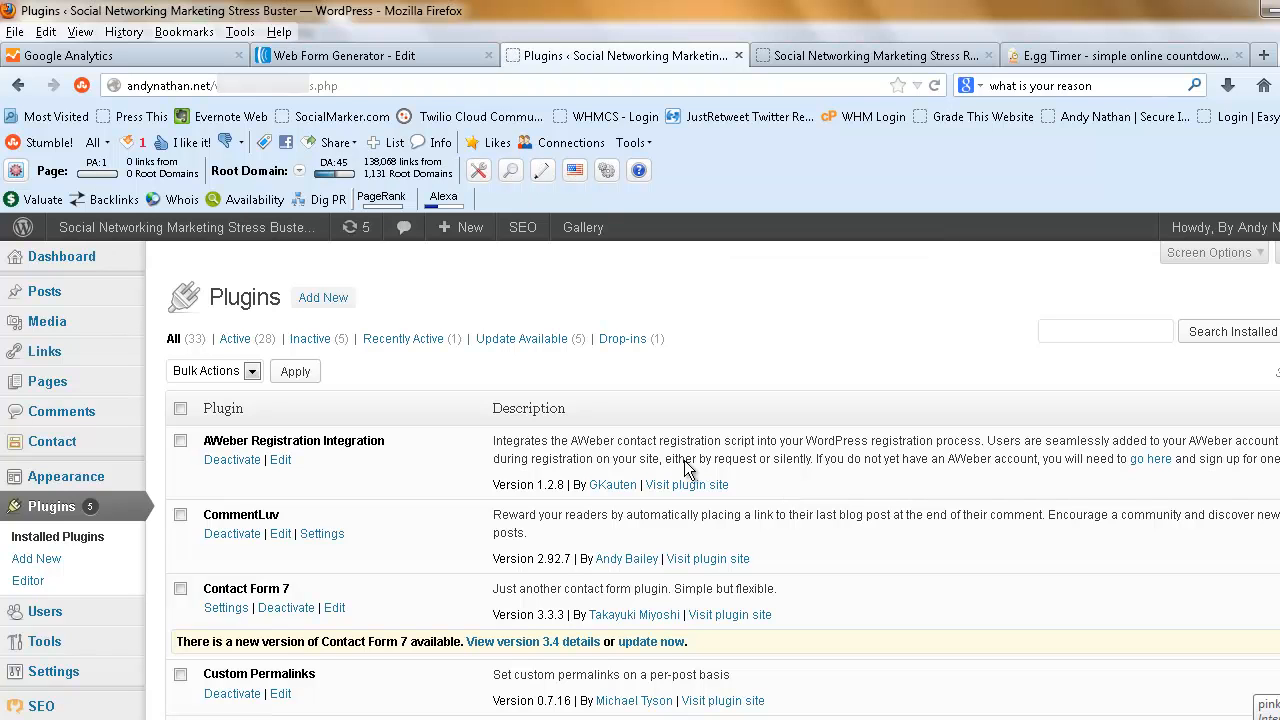
{"action": "scroll", "scroll_direction": "down", "scroll_amount": 3}
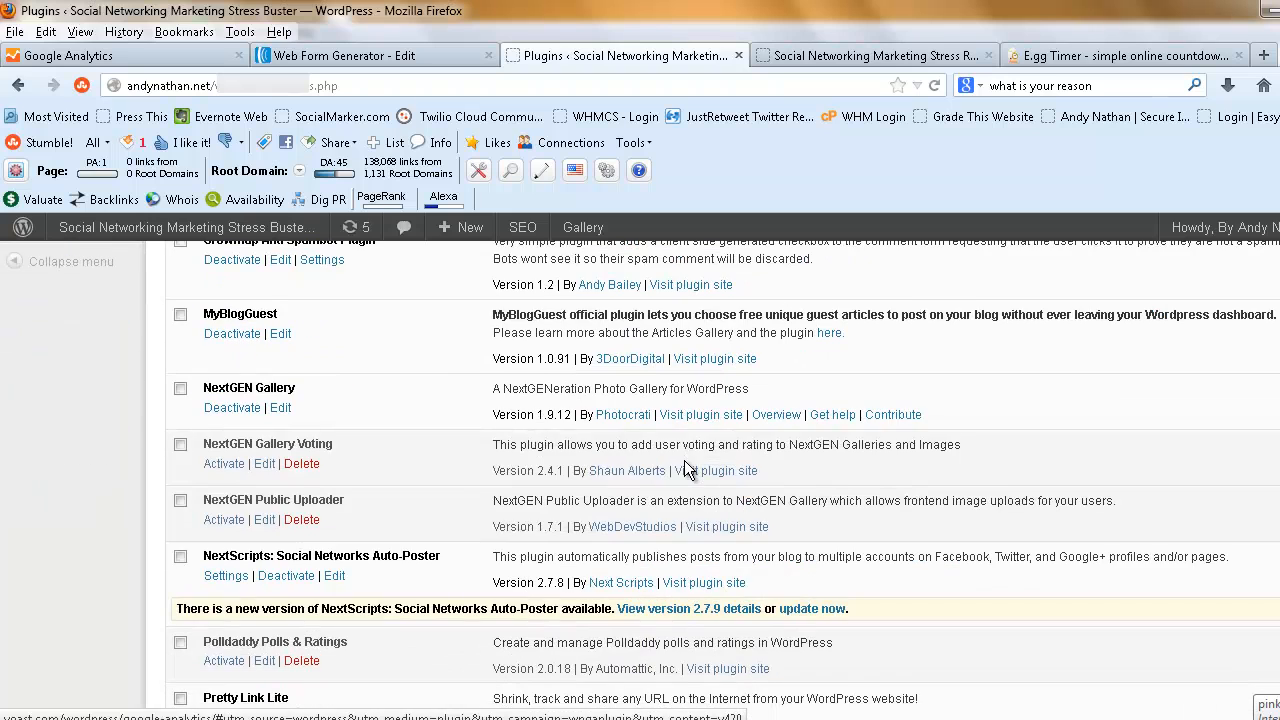
{"action": "scroll", "scroll_direction": "down", "scroll_amount": 3}
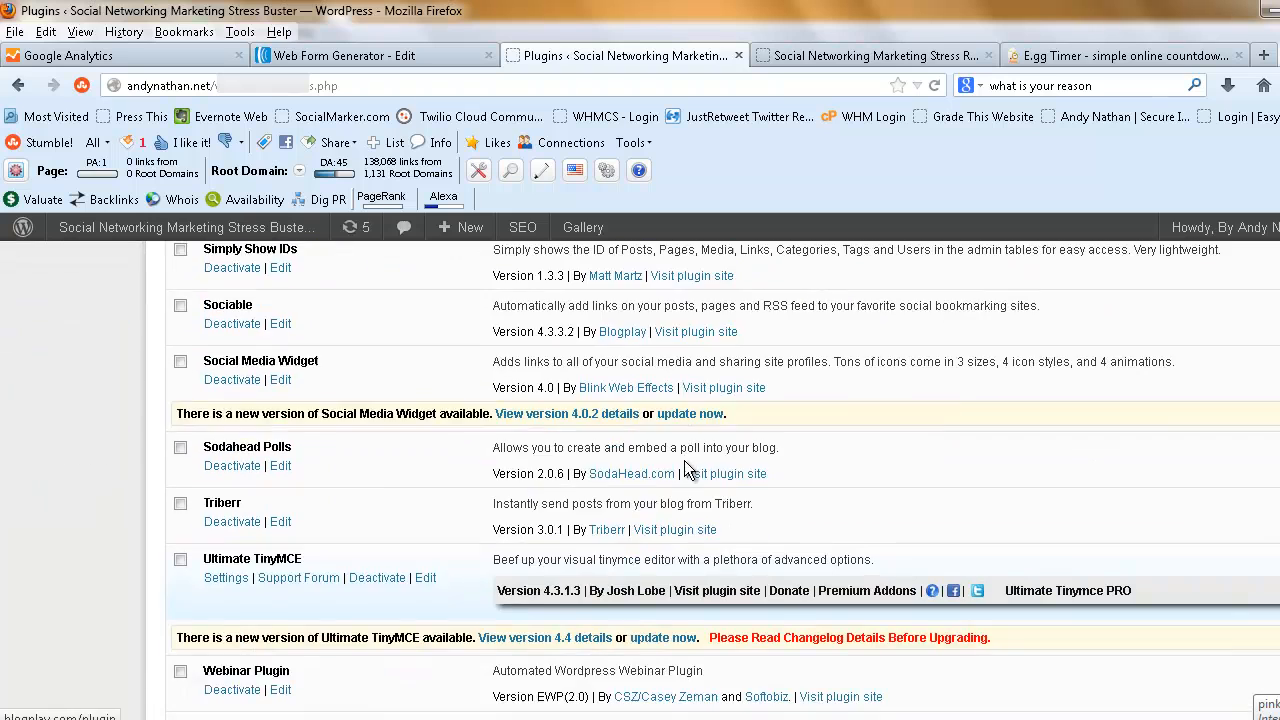
{"action": "scroll", "scroll_direction": "down", "scroll_amount": 3}
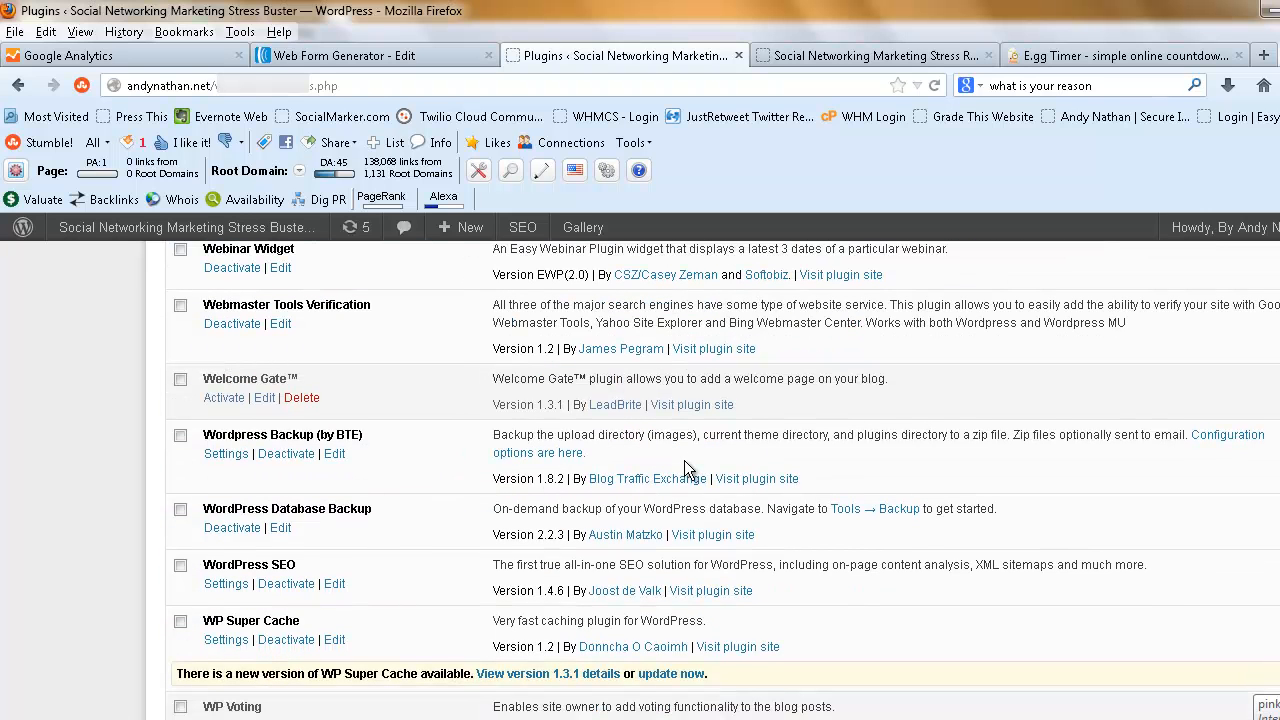
{"action": "mouse_move", "coordinate": [473, 389]}
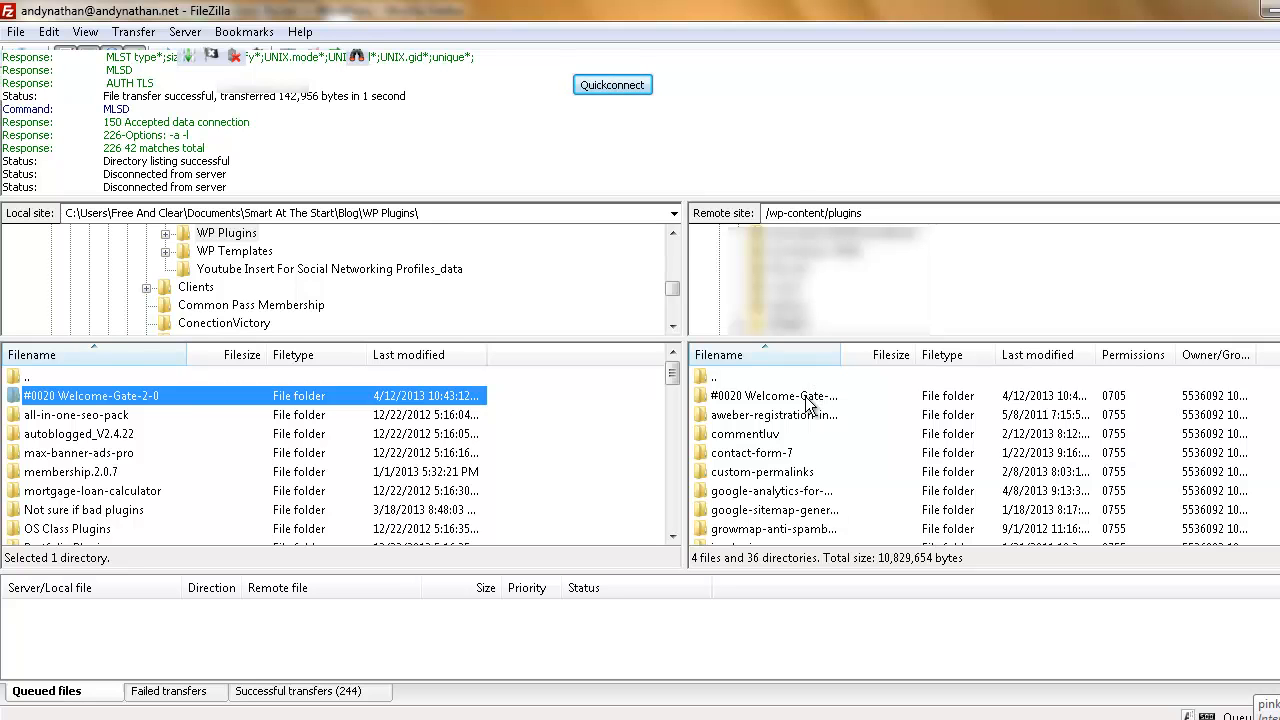
- Remove the uploaded #0020 Welcome-Gate-2-0 folder from the remote plugins directory via Delete
{"action": "left_click", "coordinate": [775, 395]}
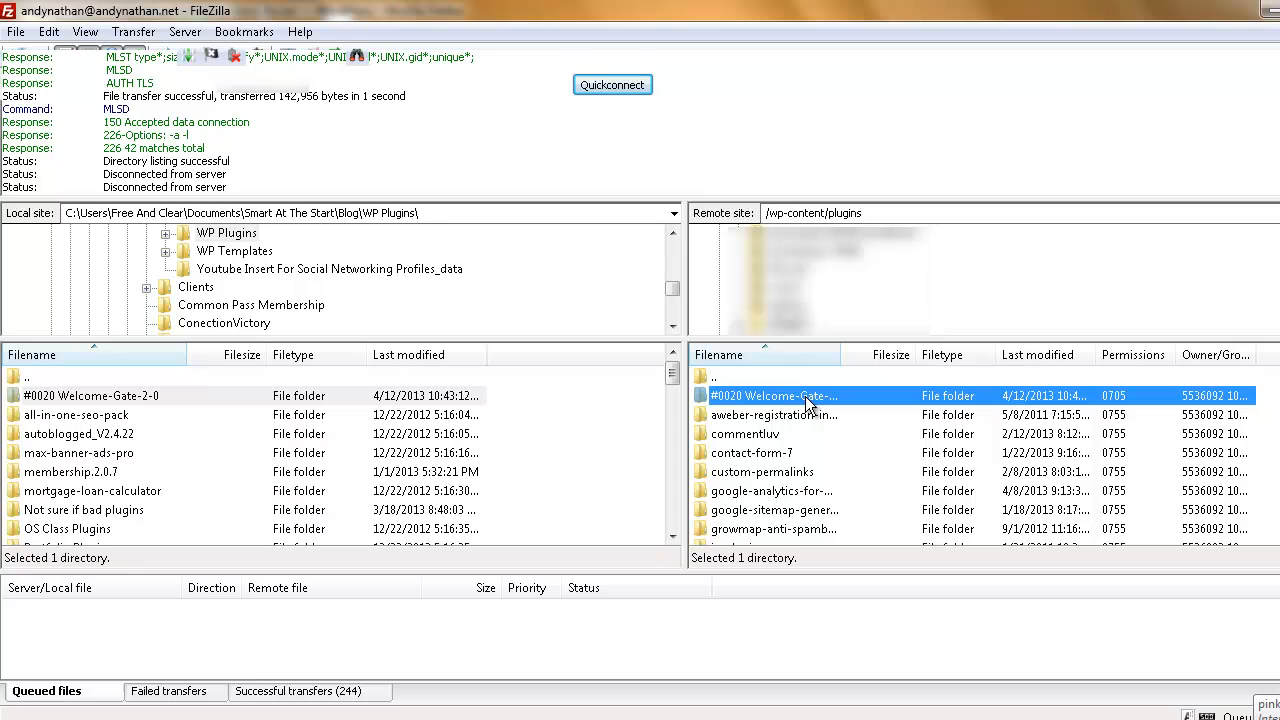
{"action": "right_click", "coordinate": [770, 396]}
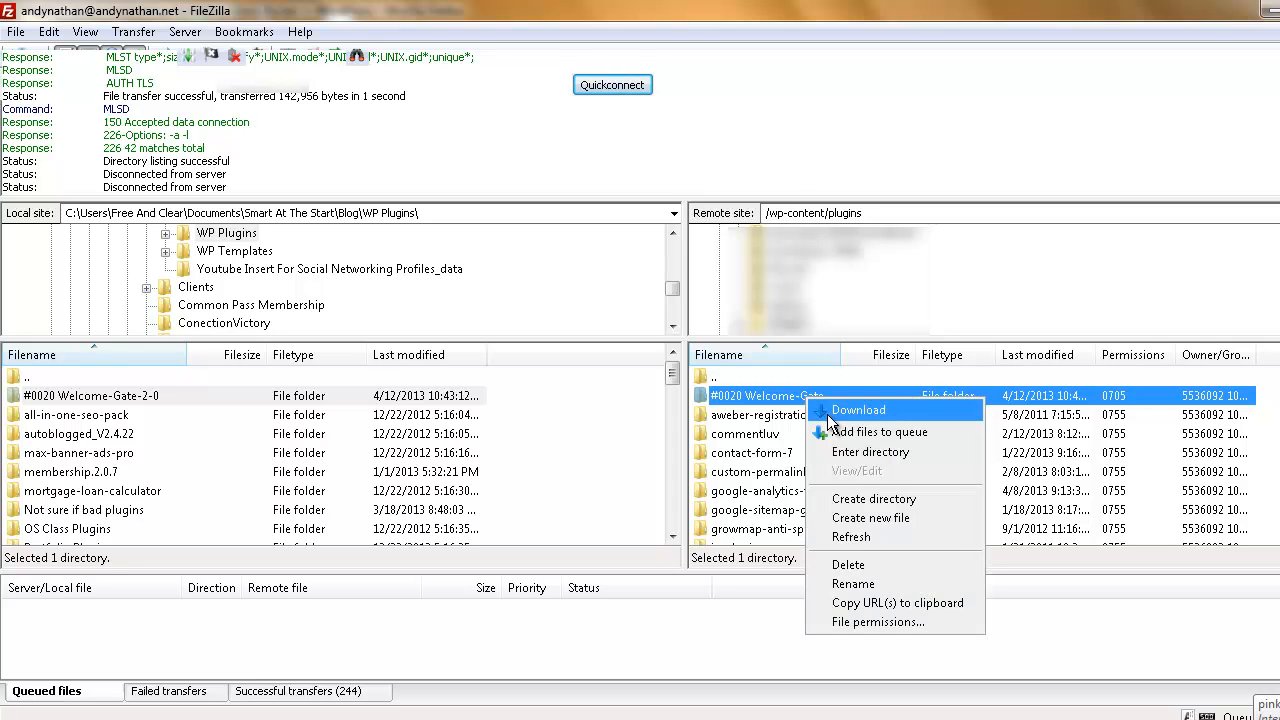
{"action": "left_click", "coordinate": [847, 564]}
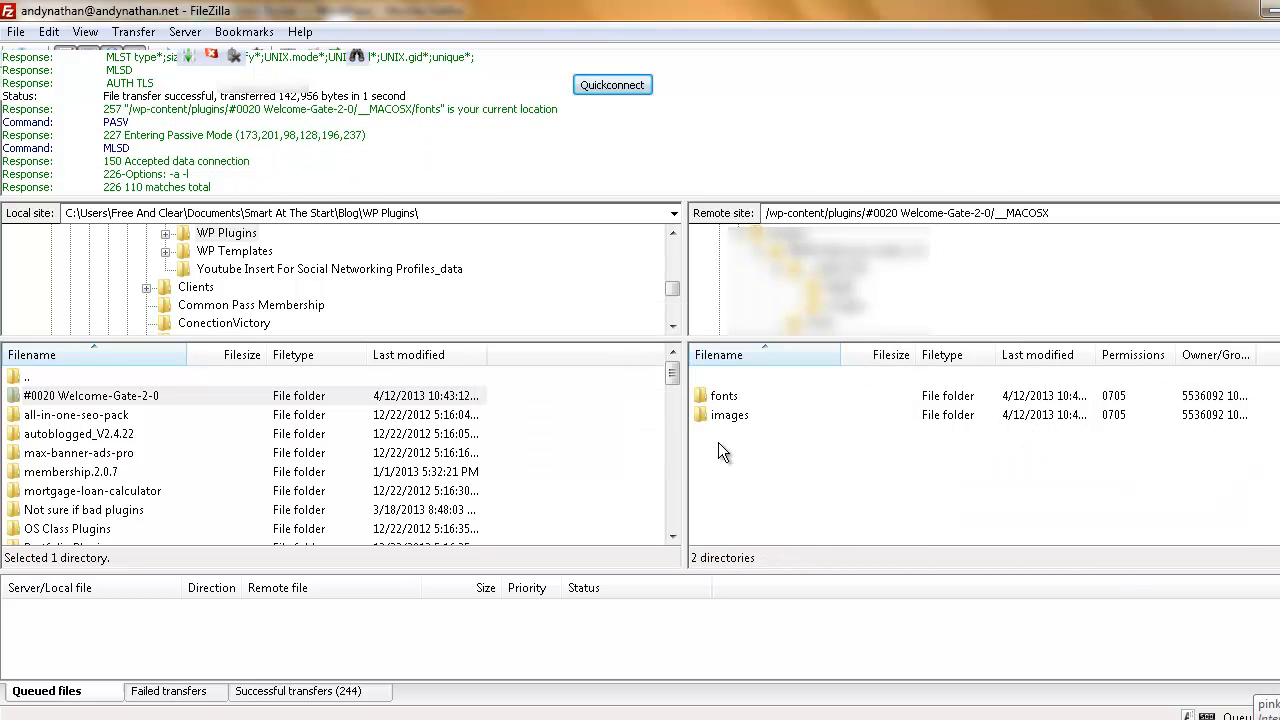
{"action": "double_click", "coordinate": [724, 395]}
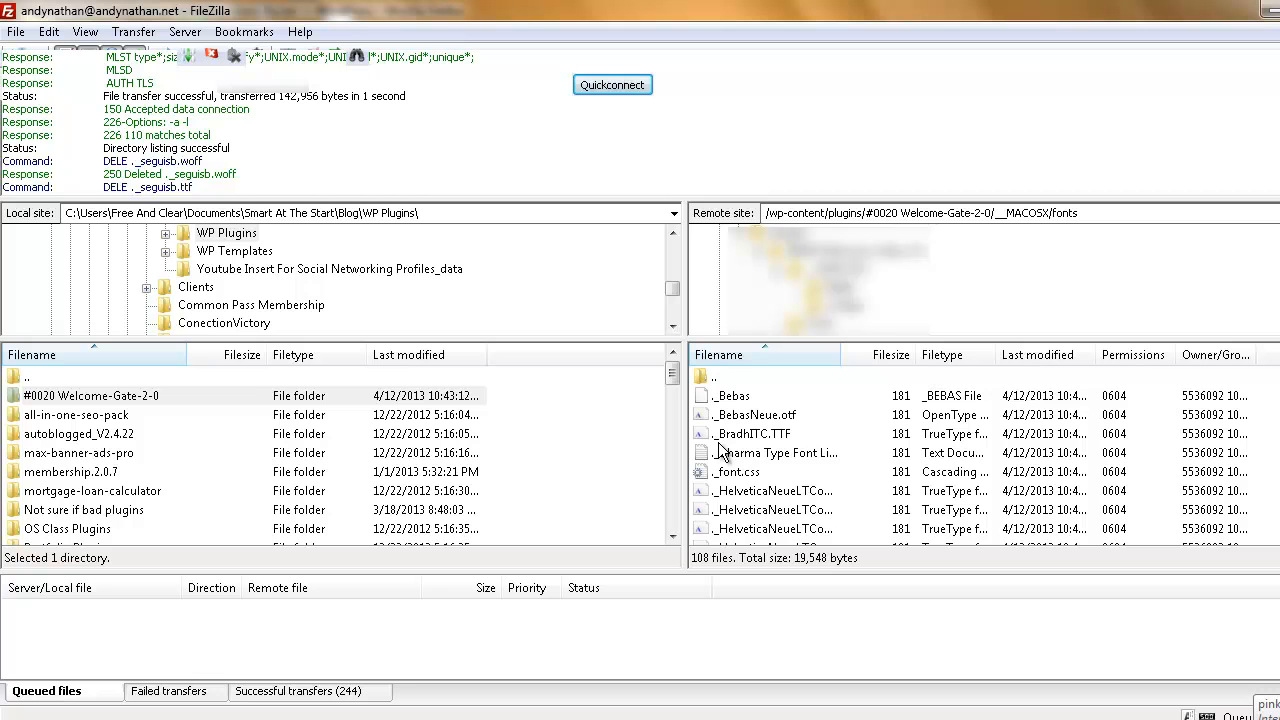